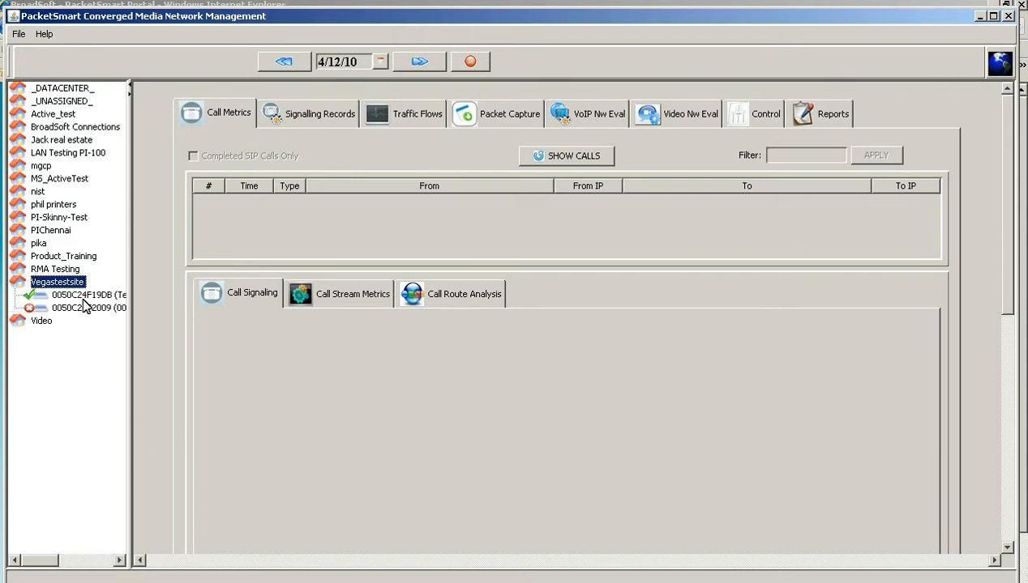
- Show completed SIP calls for device 0050C24F19D8 under Vegastestsite and select the 08:45:38 call
click(81, 295)
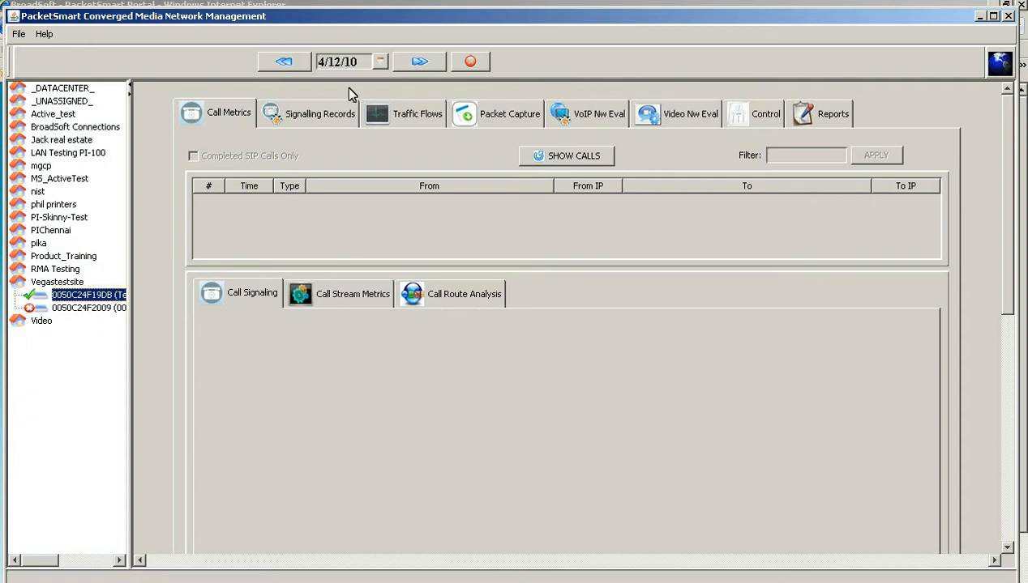
mouse_move(240, 132)
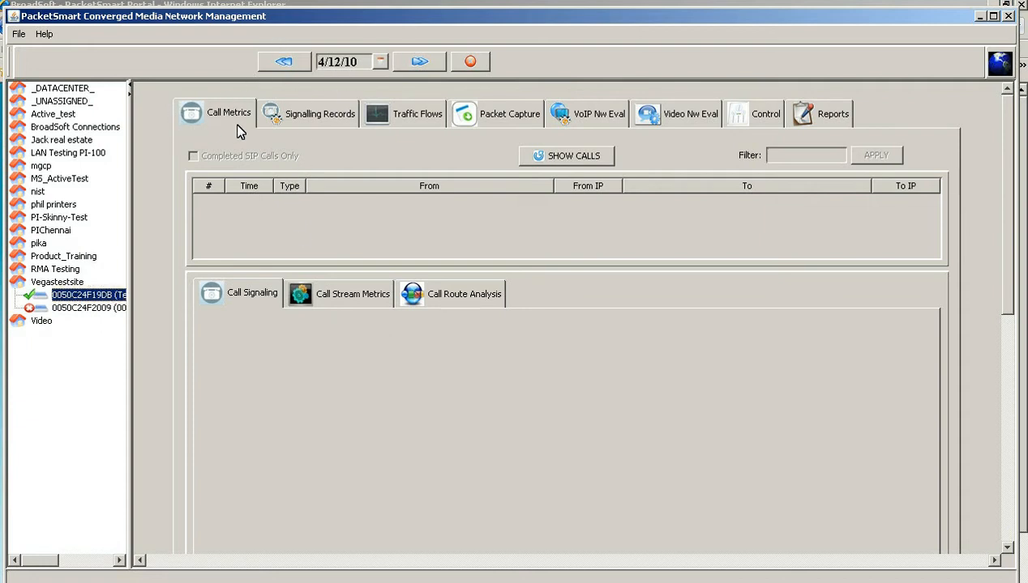
click(566, 156)
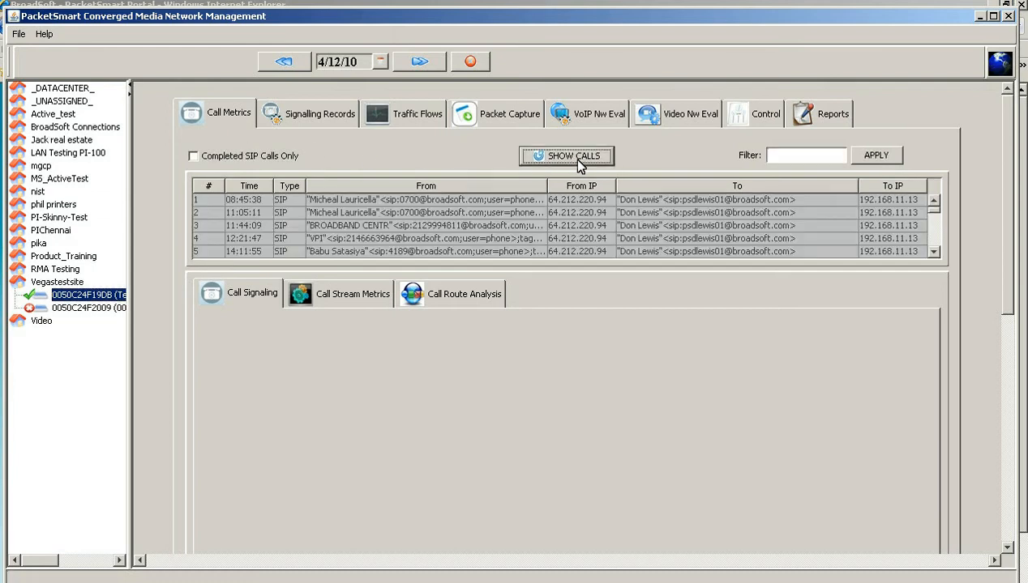
mouse_move(194, 157)
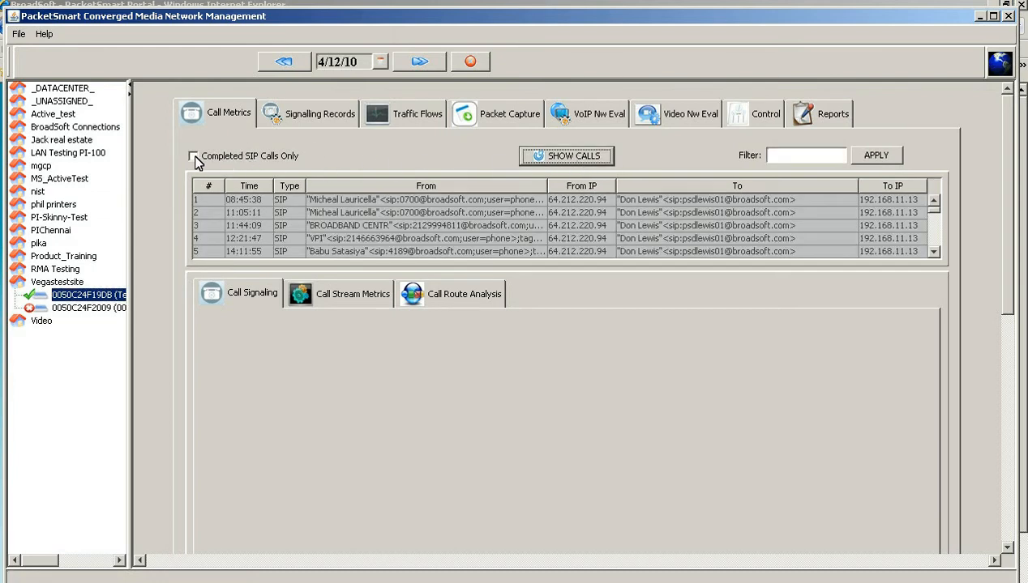
click(194, 156)
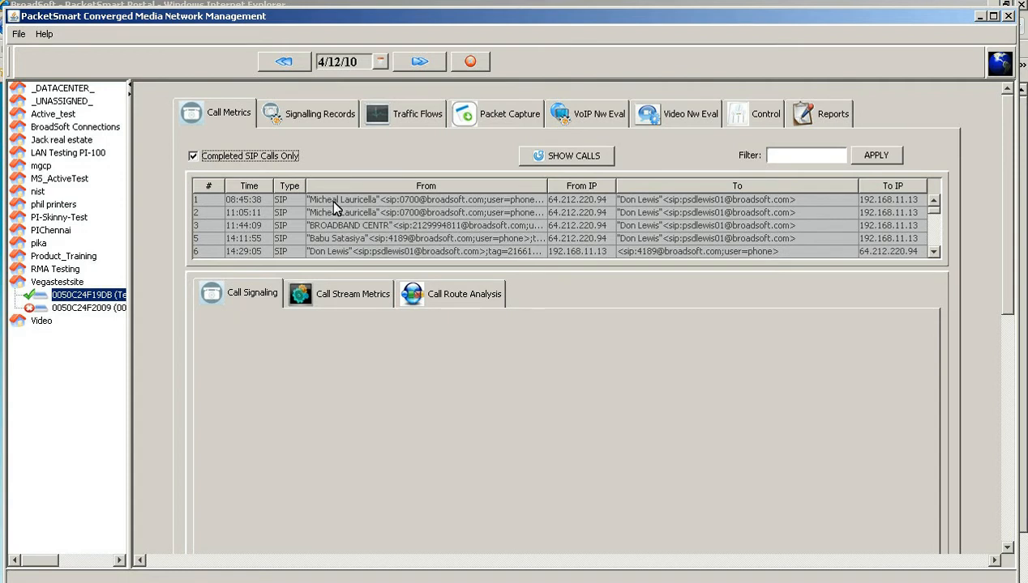
click(253, 293)
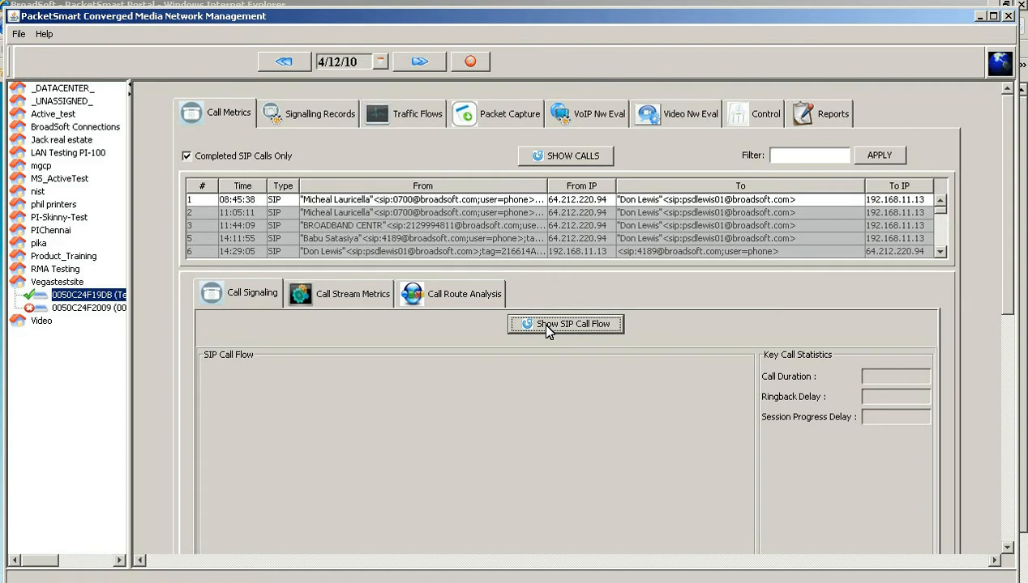
- Display the call's SIP call flow and review the raw SIP dump of the INVITE message
click(565, 324)
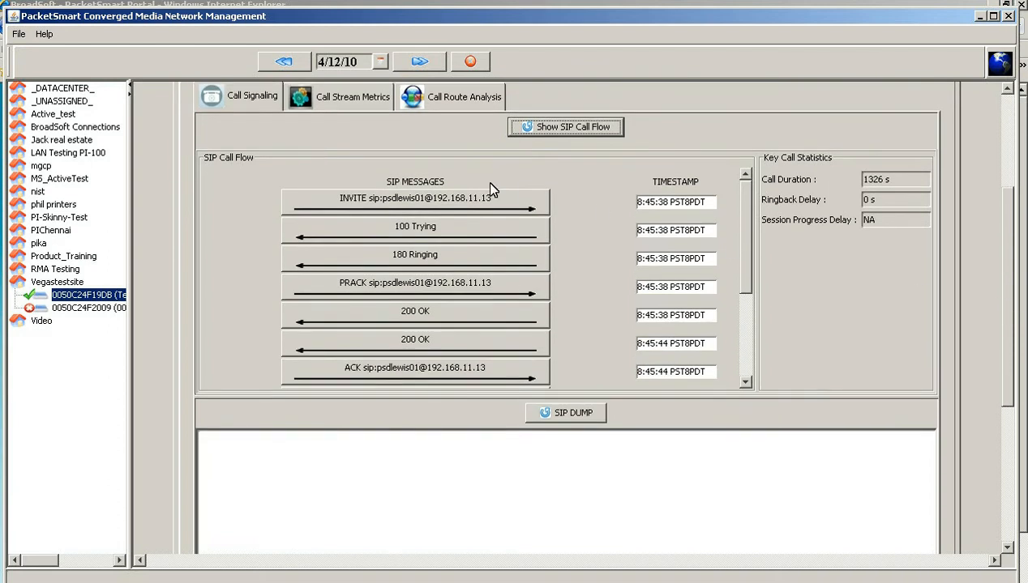
click(415, 198)
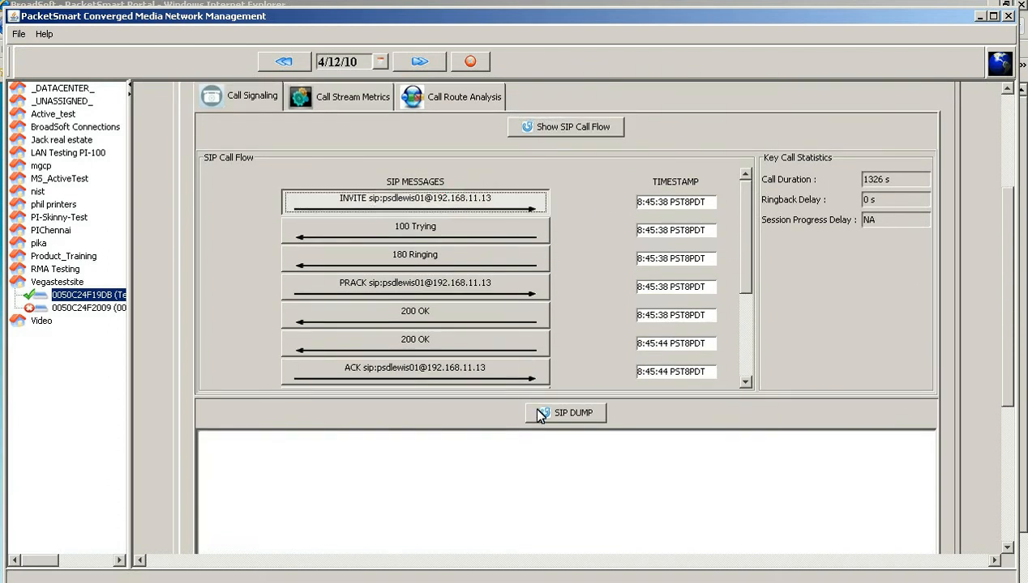
click(564, 413)
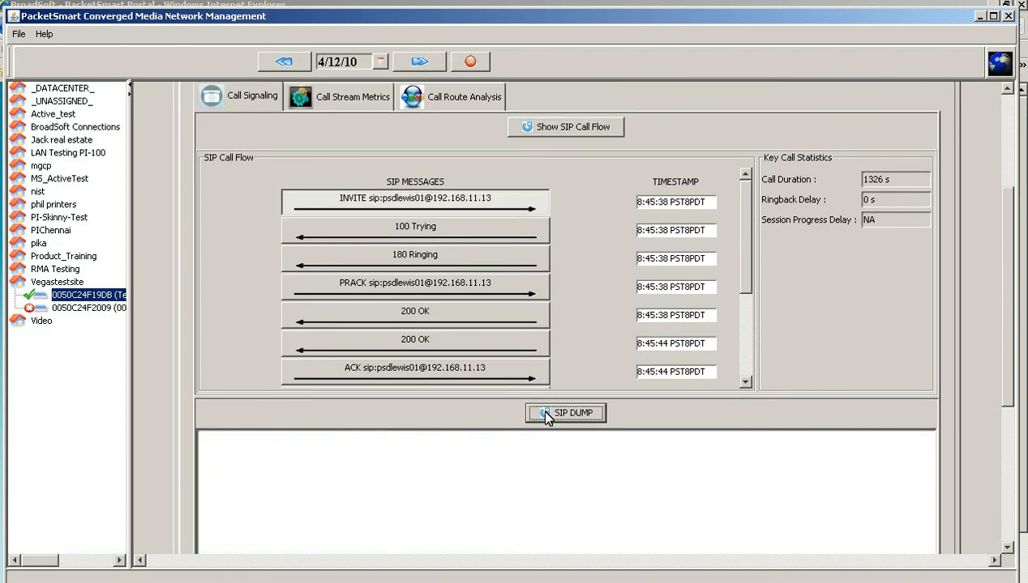
click(564, 413)
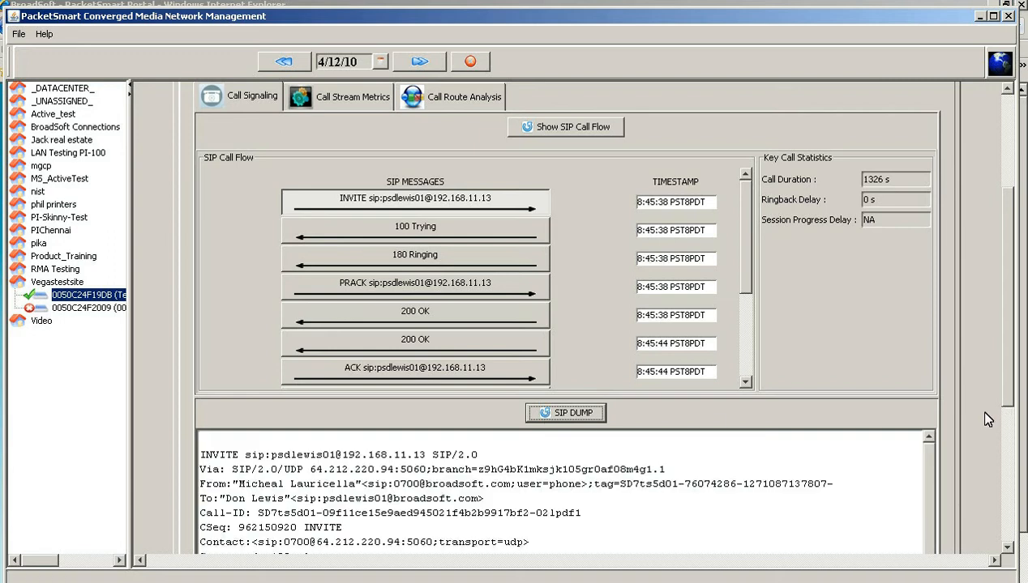
scroll(down, 3)
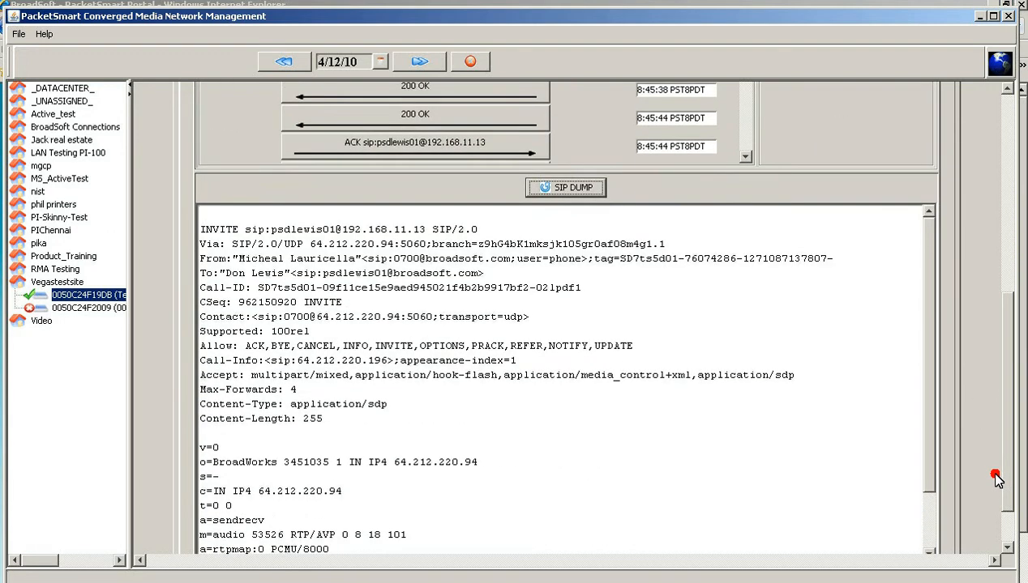
scroll(down, 3)
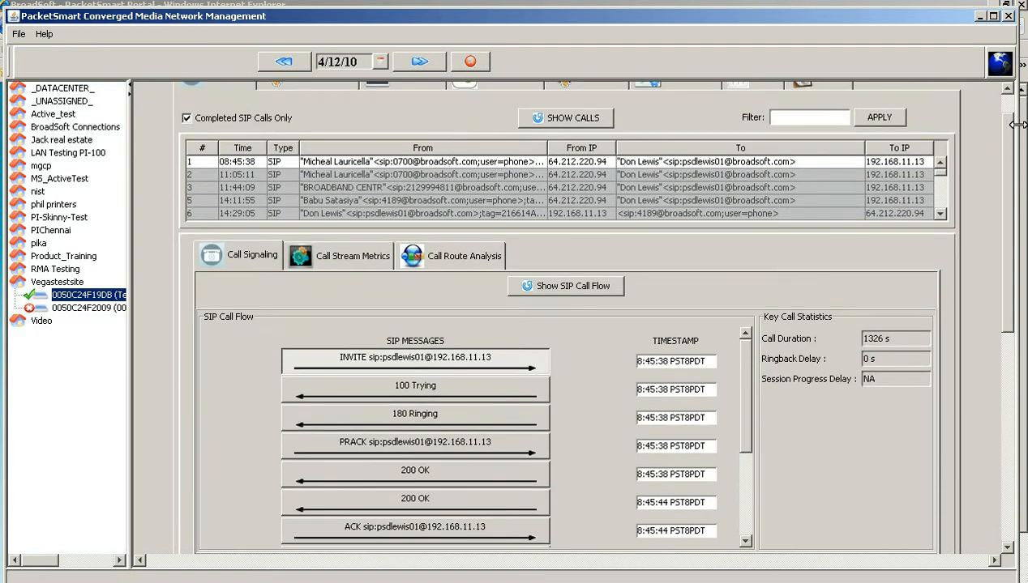
- Generate the Call Stream Metrics charts and bring up zoom options on the Packets/sec chart
click(351, 256)
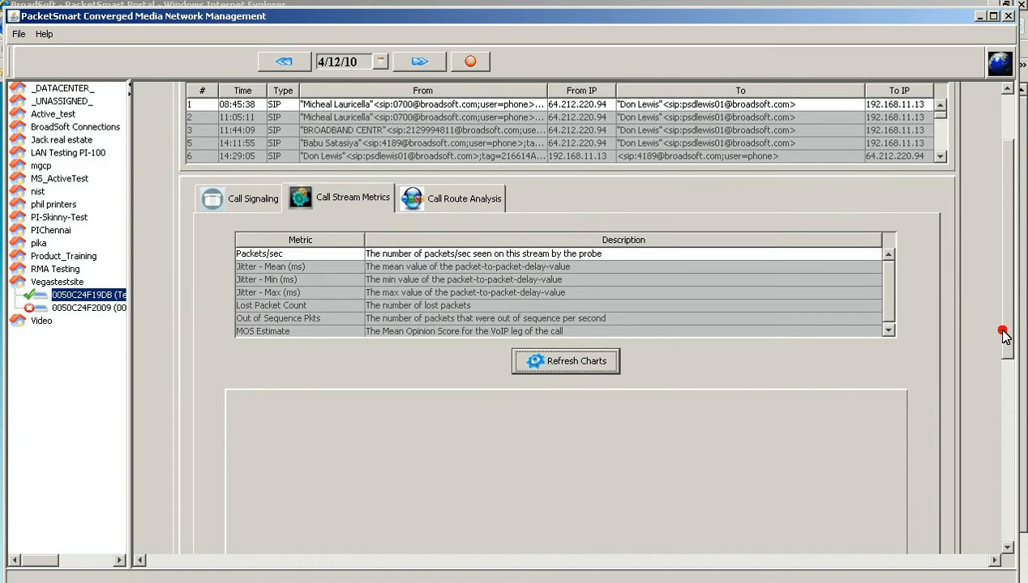
scroll(down, 3)
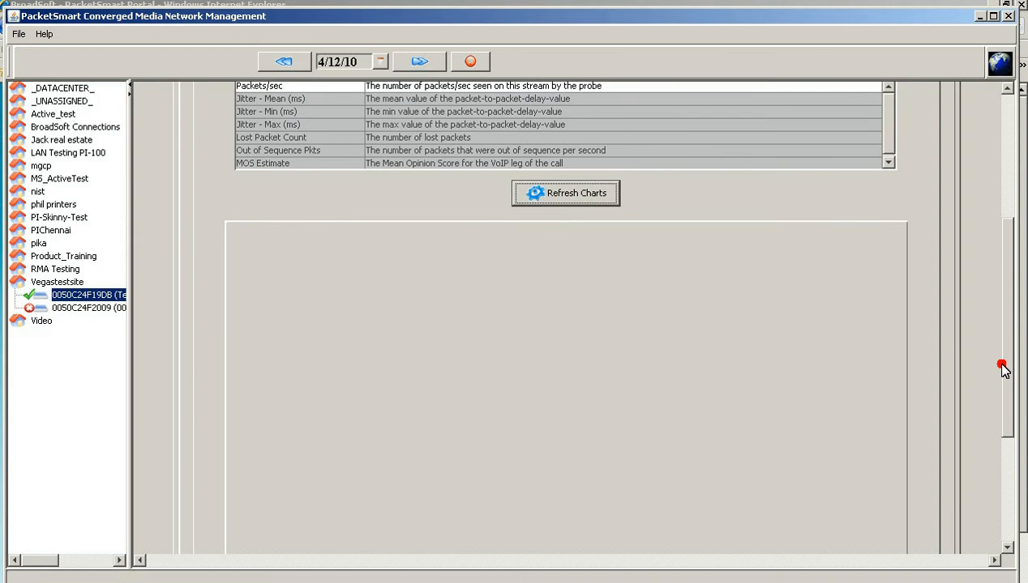
click(564, 193)
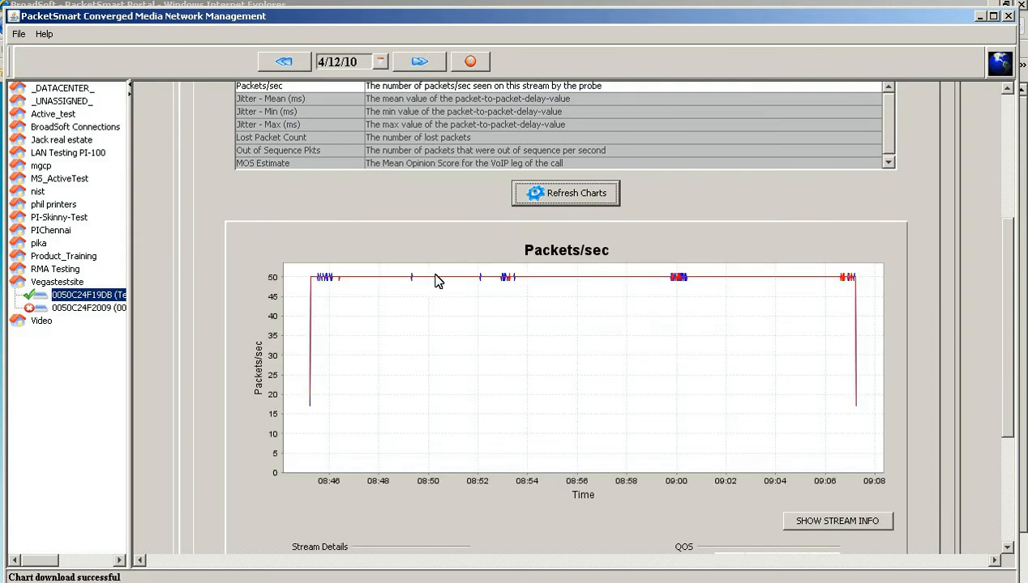
mouse_move(622, 317)
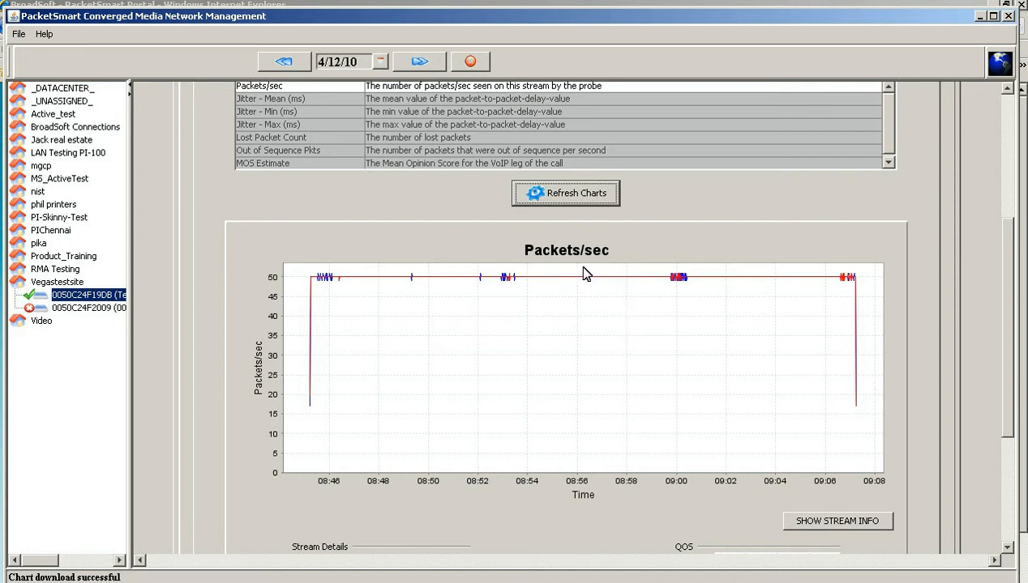
mouse_move(642, 274)
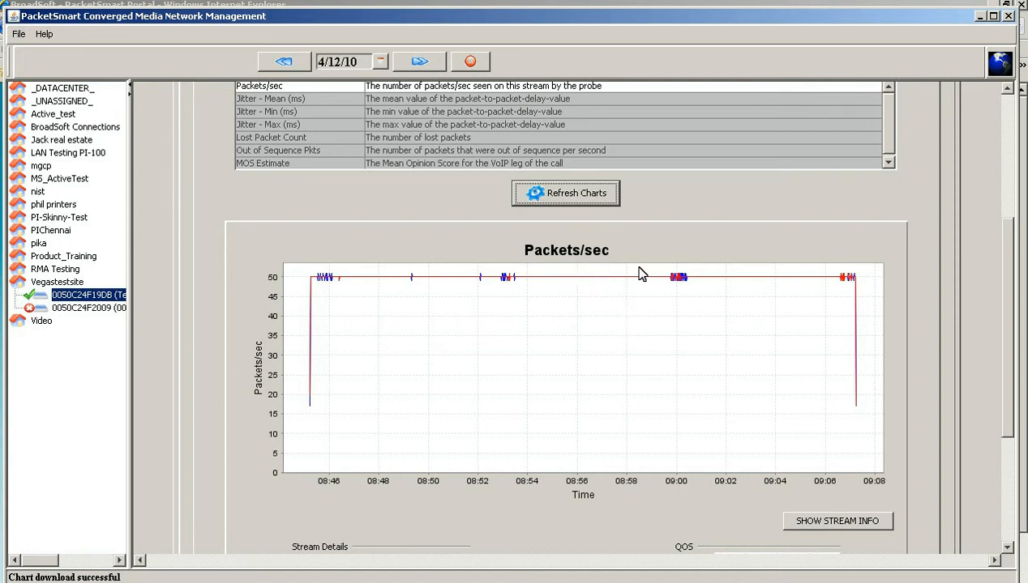
drag(639, 269, 710, 316)
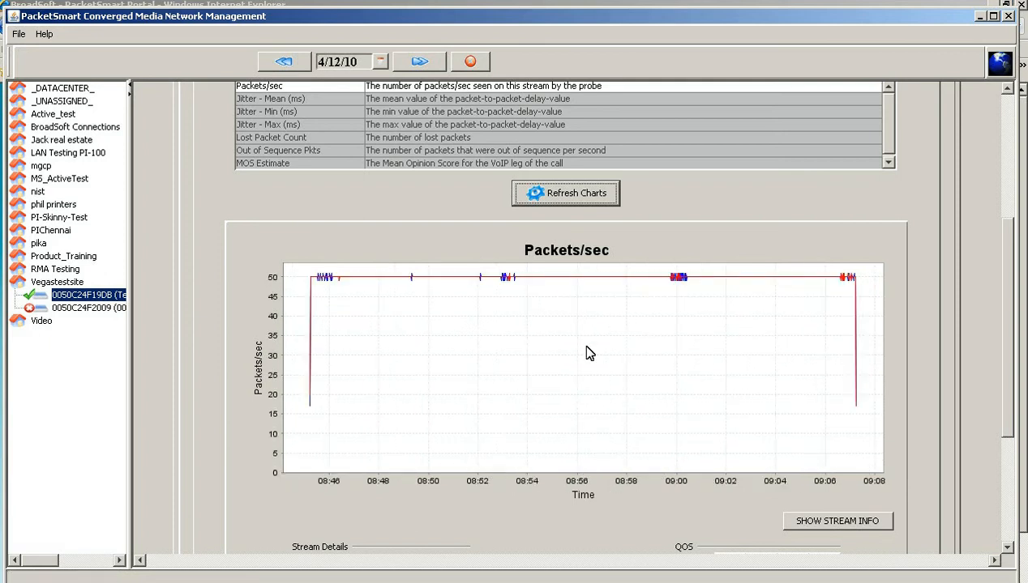
right_click(590, 354)
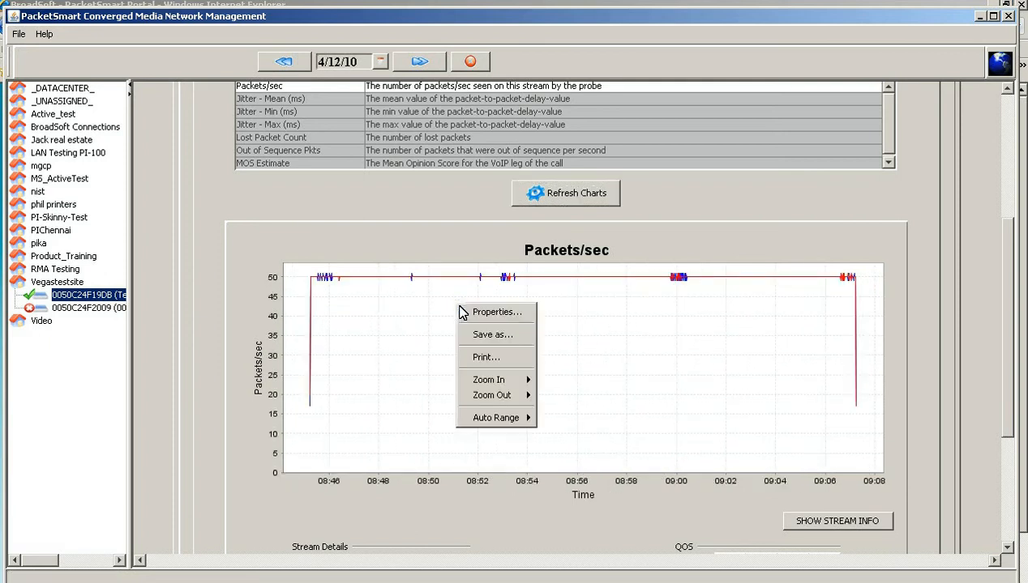
mouse_move(491, 395)
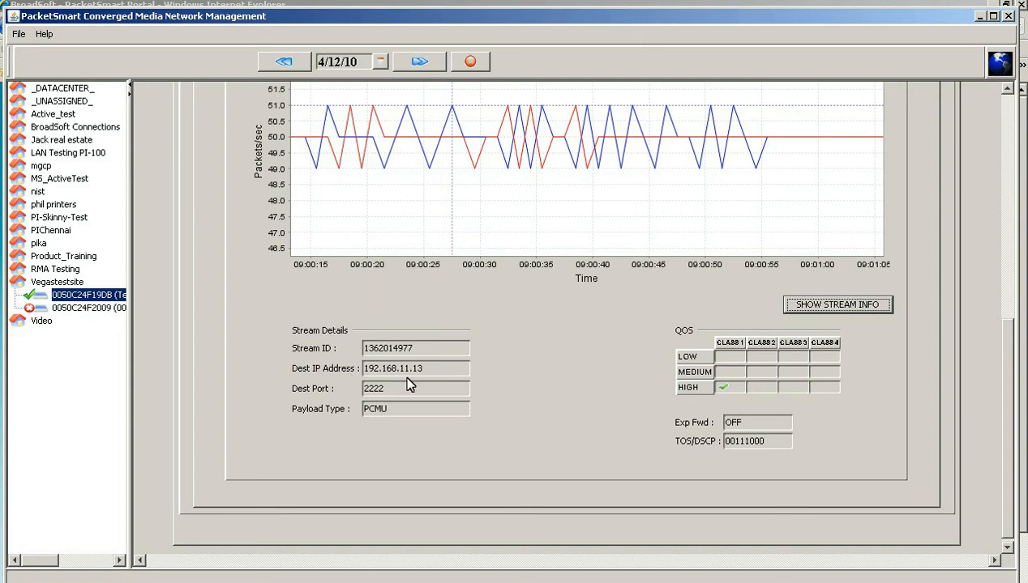
mouse_move(373, 437)
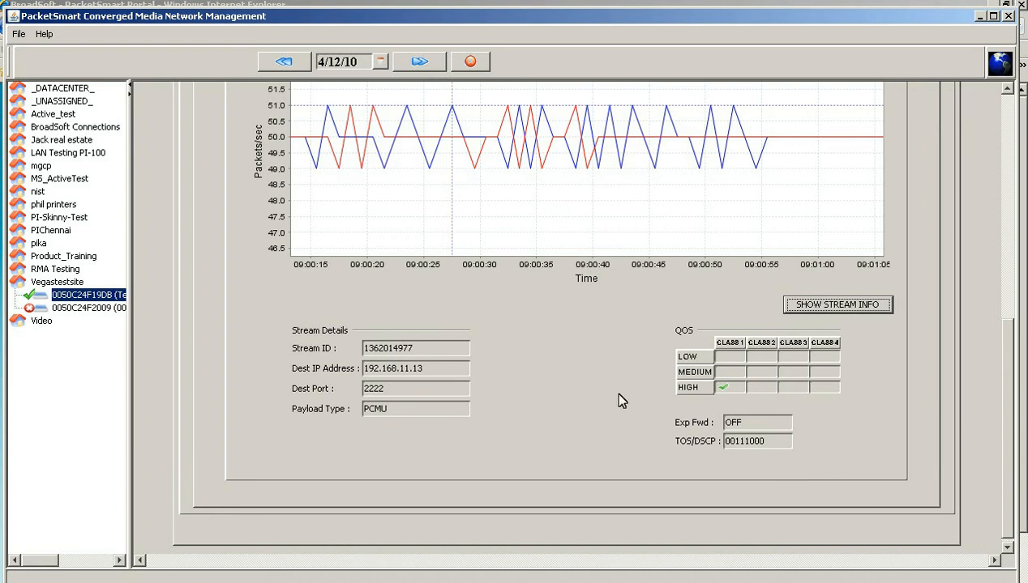
mouse_move(499, 256)
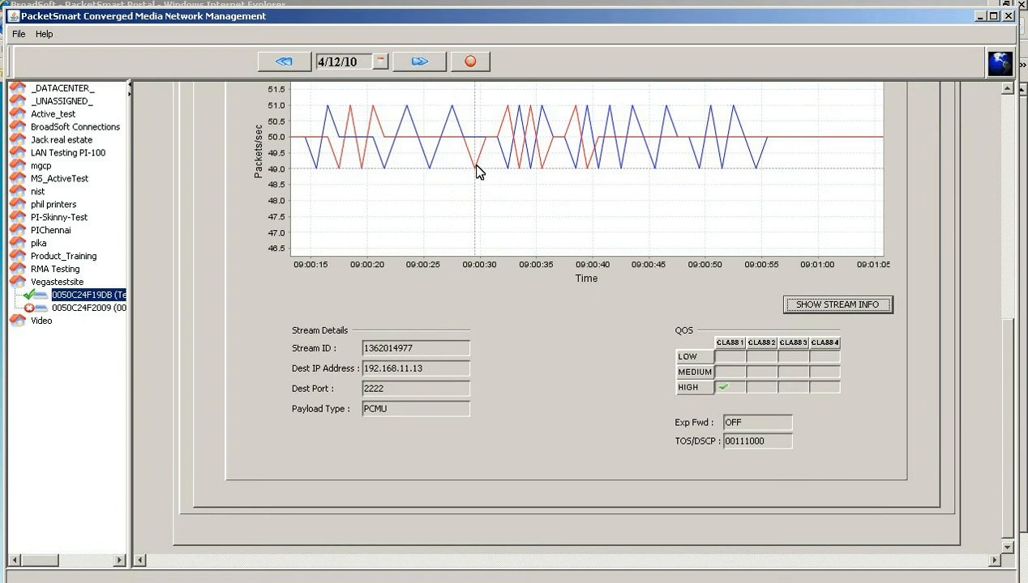
- Zoom the Packets/sec chart to about 09:00:15–09:01:05 and move on to Call Route Analysis
click(836, 305)
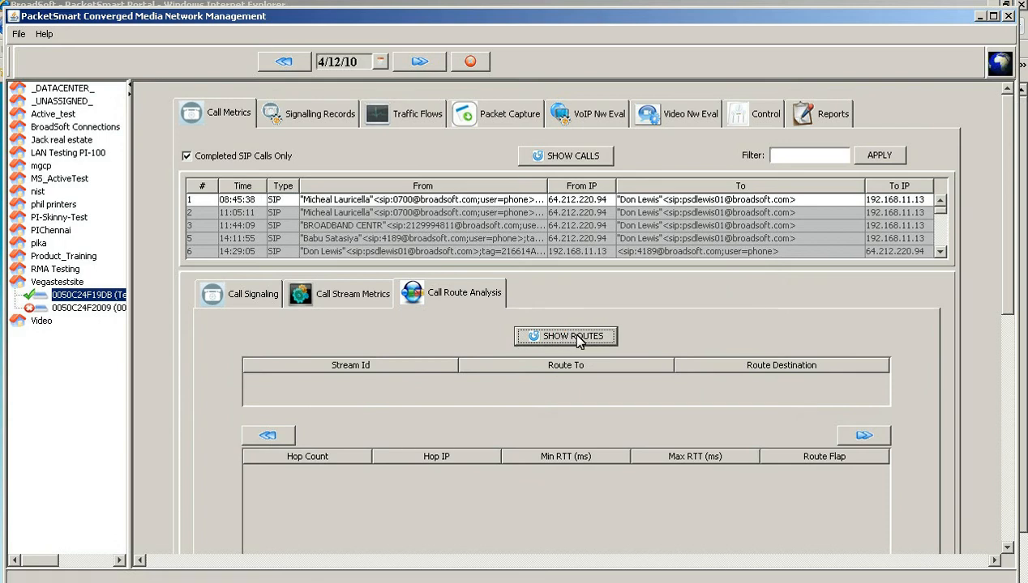
- List the call's route hops and view the RTT performance chart for hop 24.234.6.37
click(564, 335)
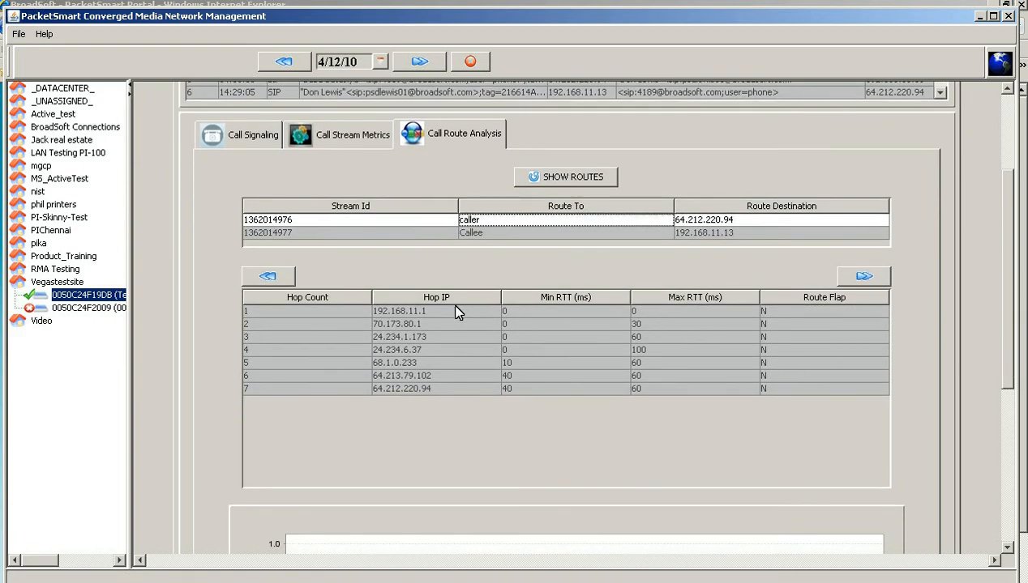
mouse_move(648, 363)
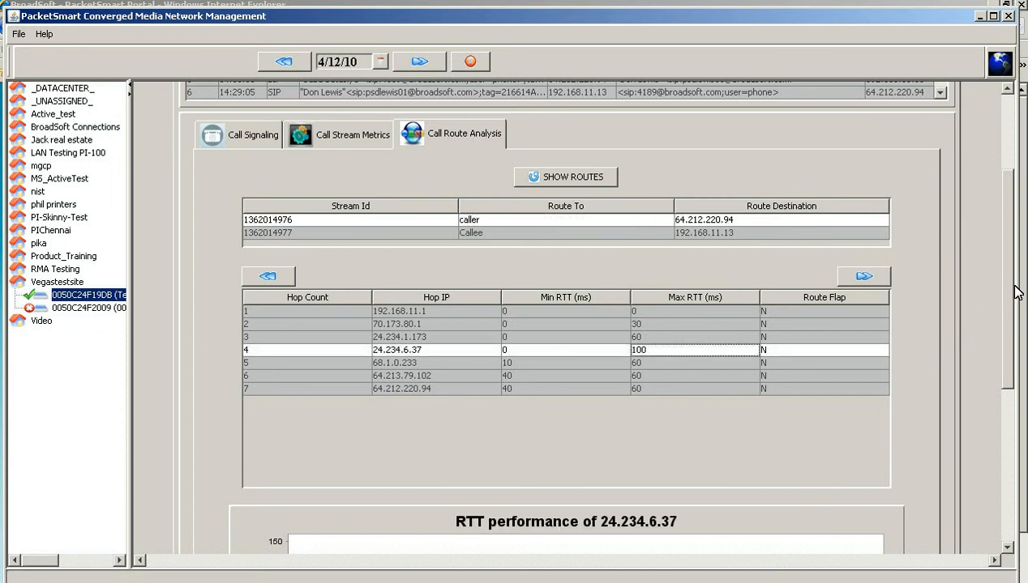
scroll(down, 3)
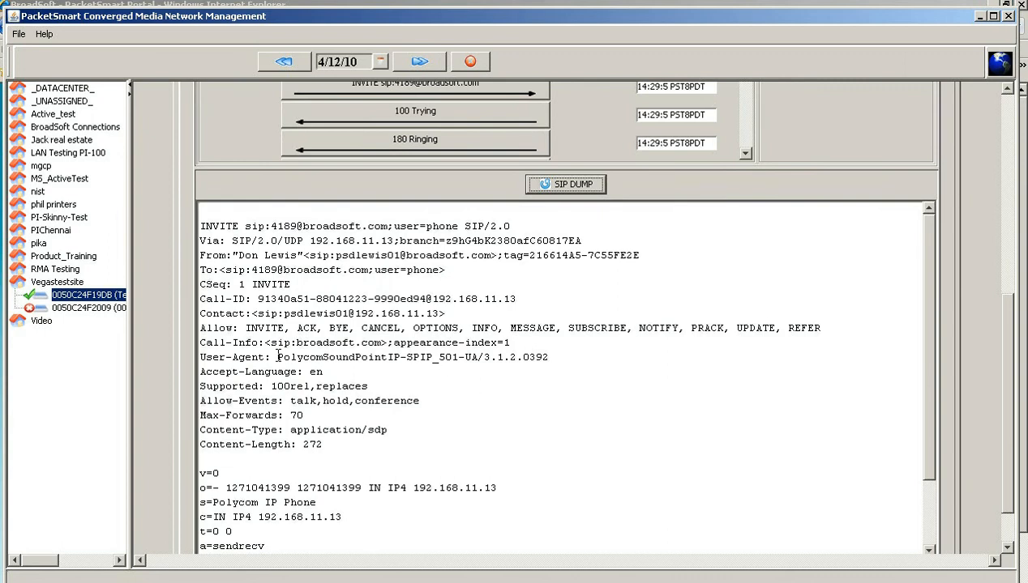
- Leave the SIP dump and show the stream metrics list for the 14:29:05 call
double_click(411, 358)
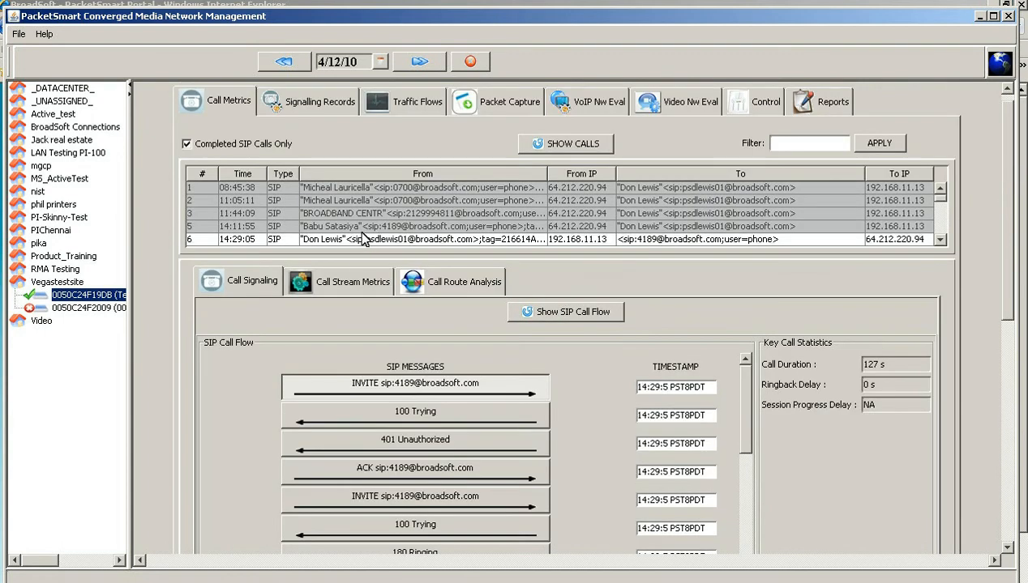
click(351, 282)
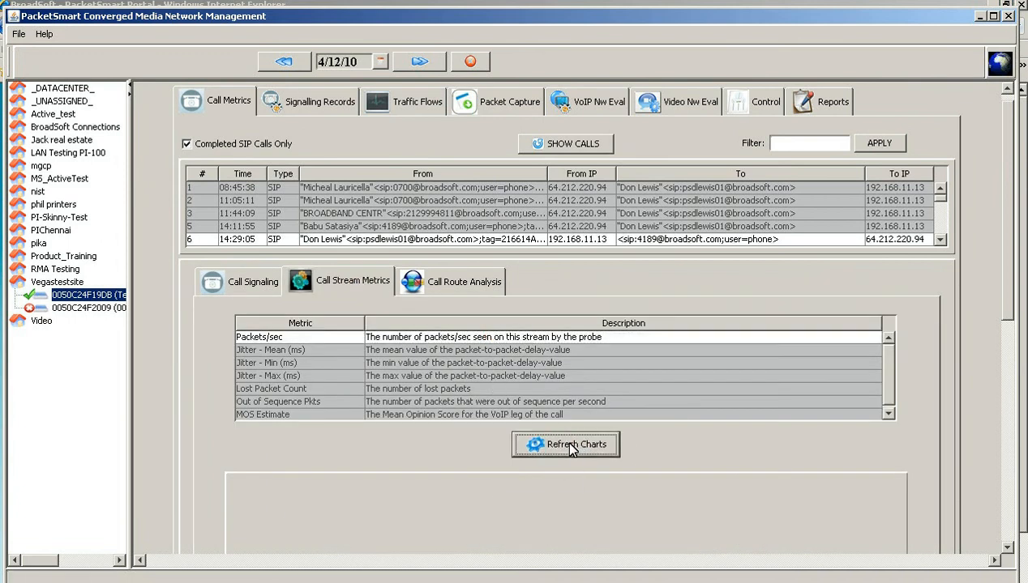
- Chart packets/sec for the 14:29:05 call and review the details of both streams
click(564, 444)
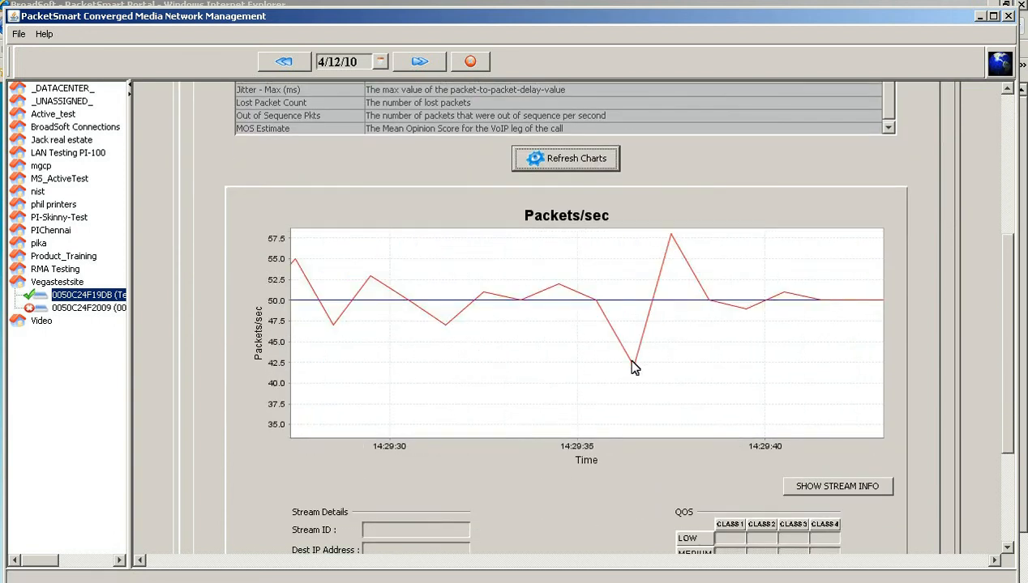
click(633, 364)
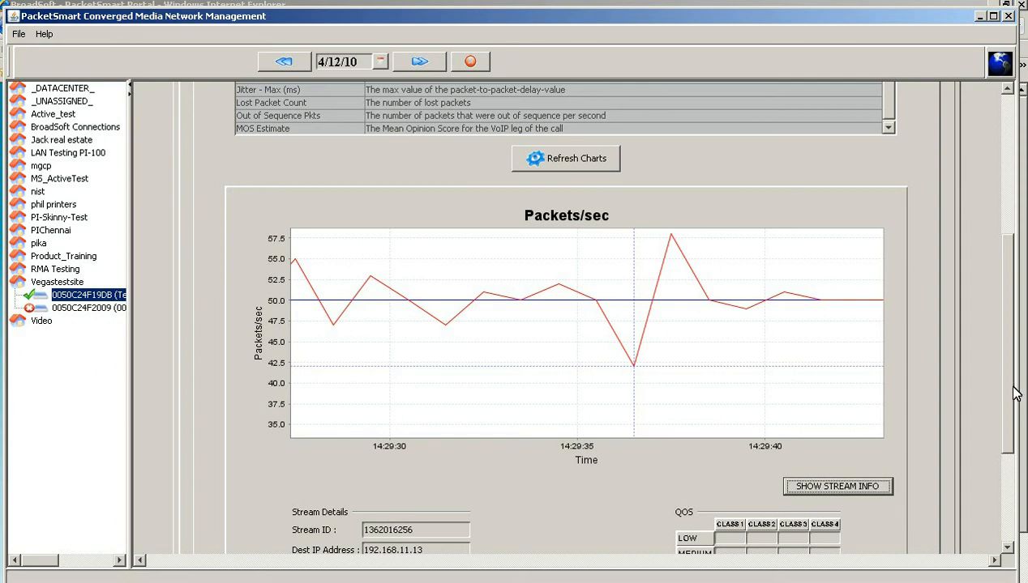
scroll(down, 3)
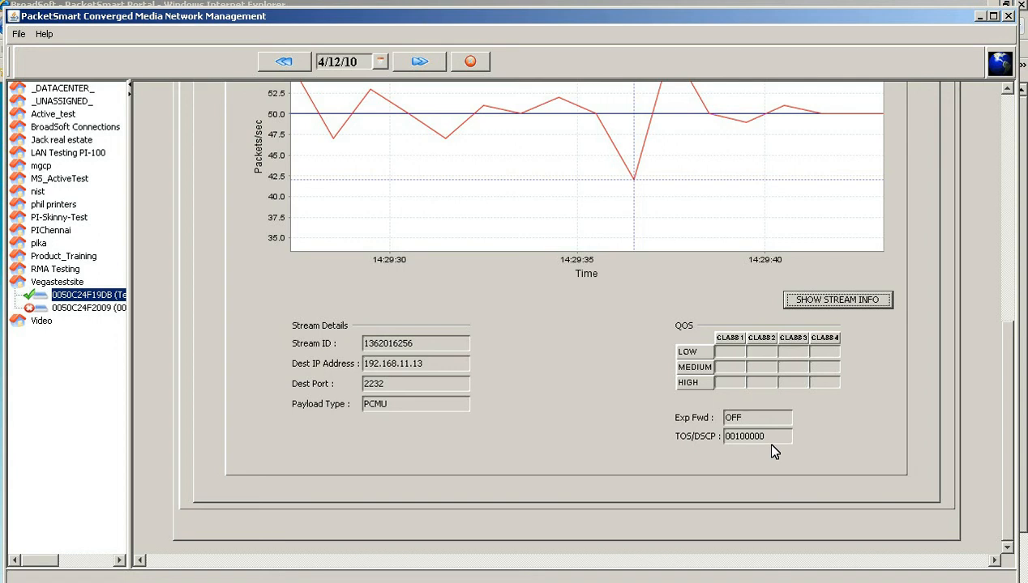
mouse_move(775, 415)
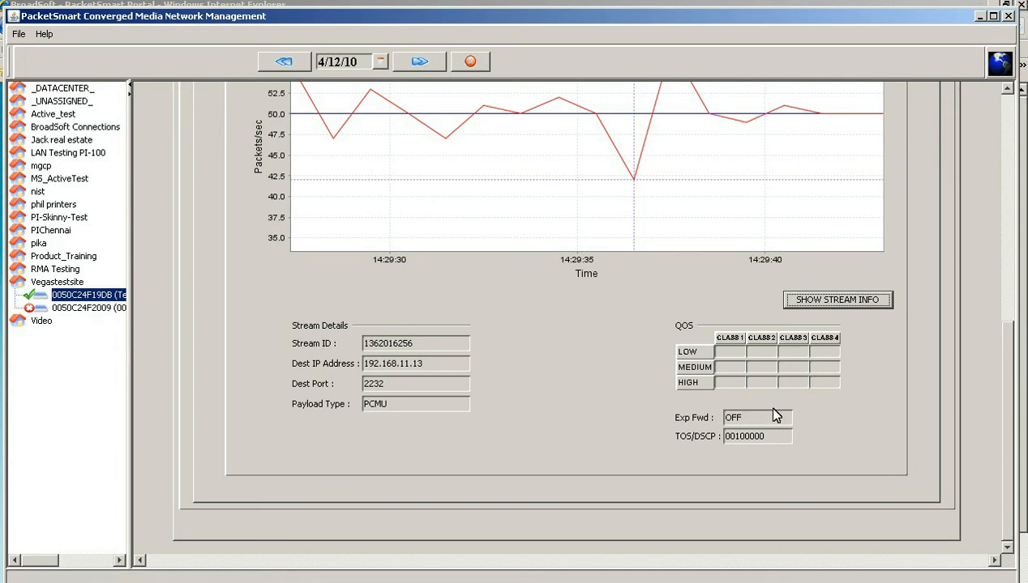
mouse_move(447, 122)
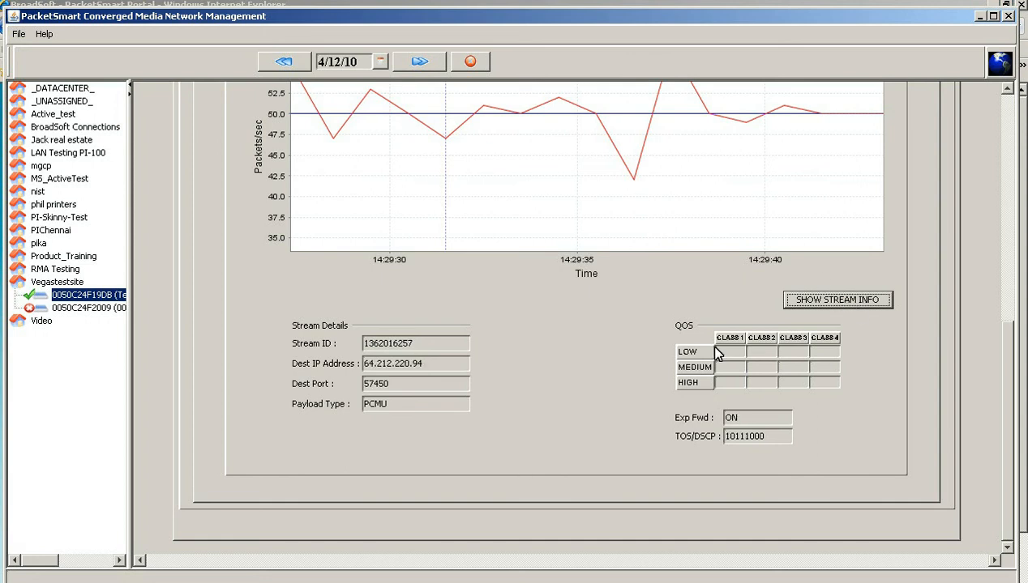
scroll(down, 3)
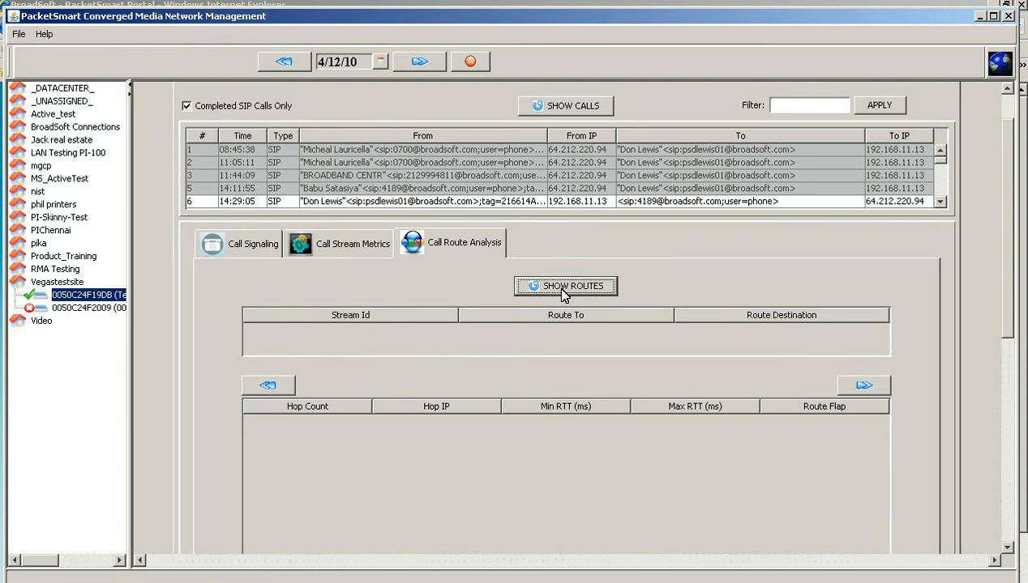
- Show route hops for the call's two streams and the RTT chart for hop 24.234.6.37
click(564, 285)
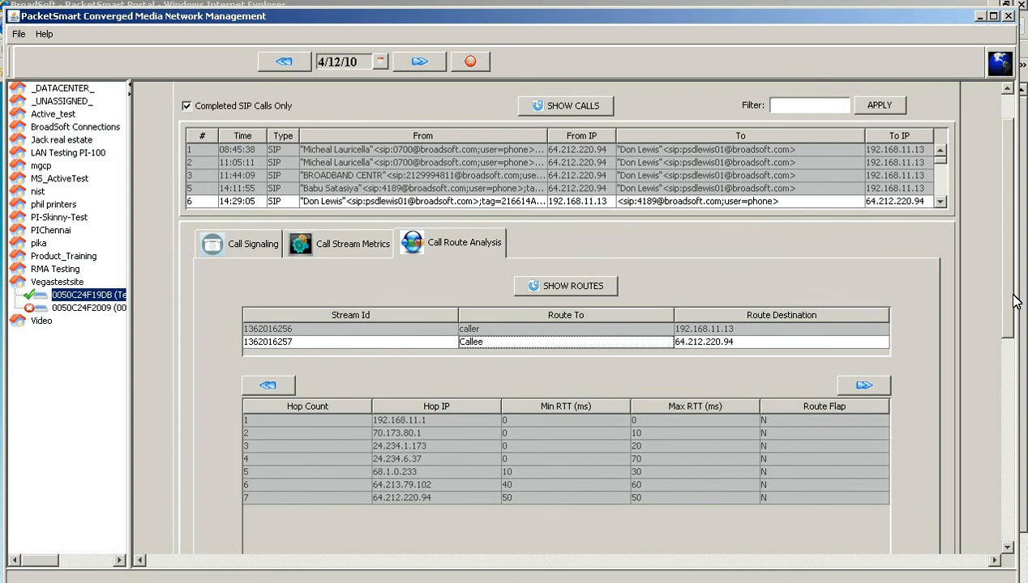
scroll(down, 3)
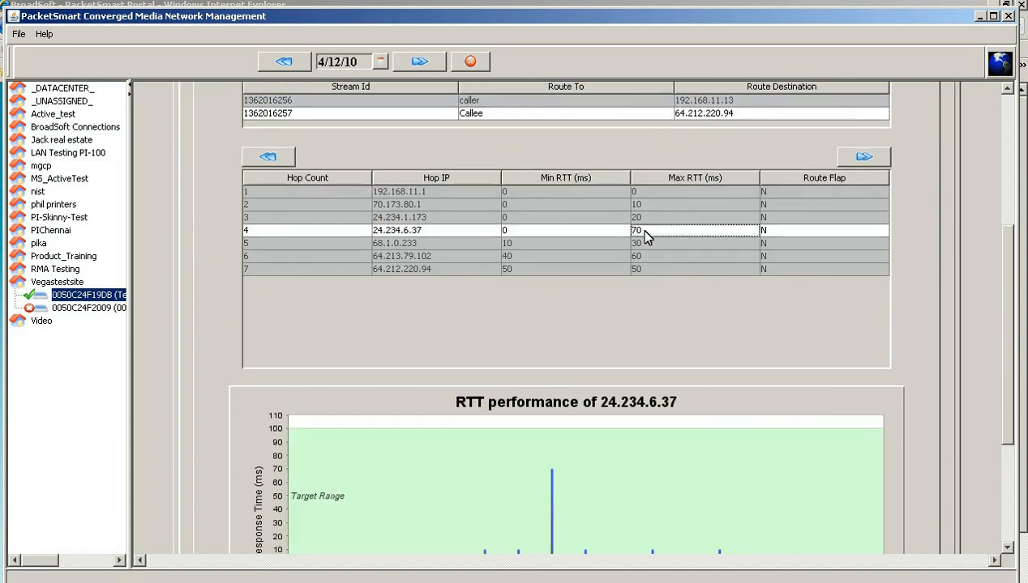
scroll(down, 3)
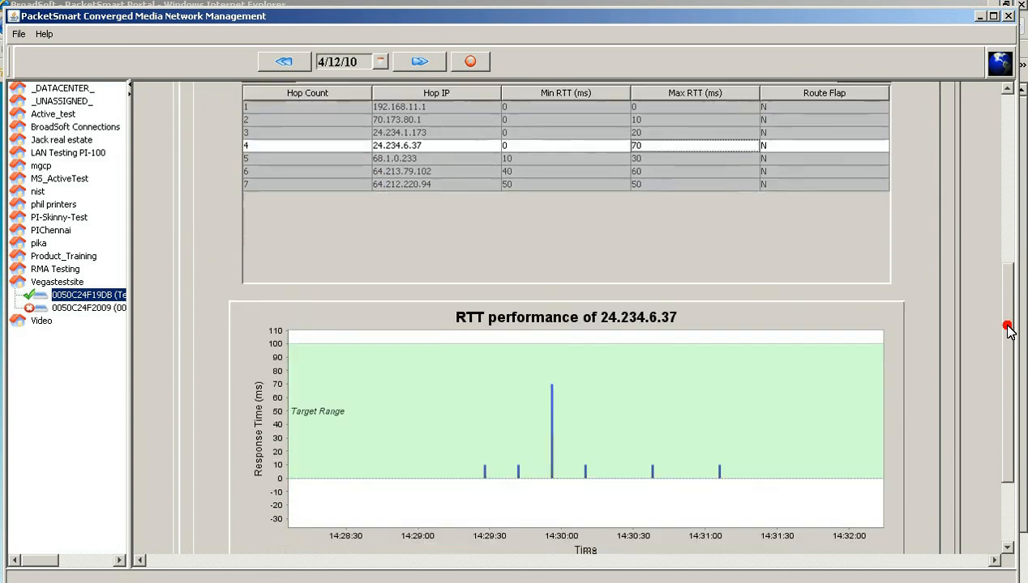
scroll(down, 3)
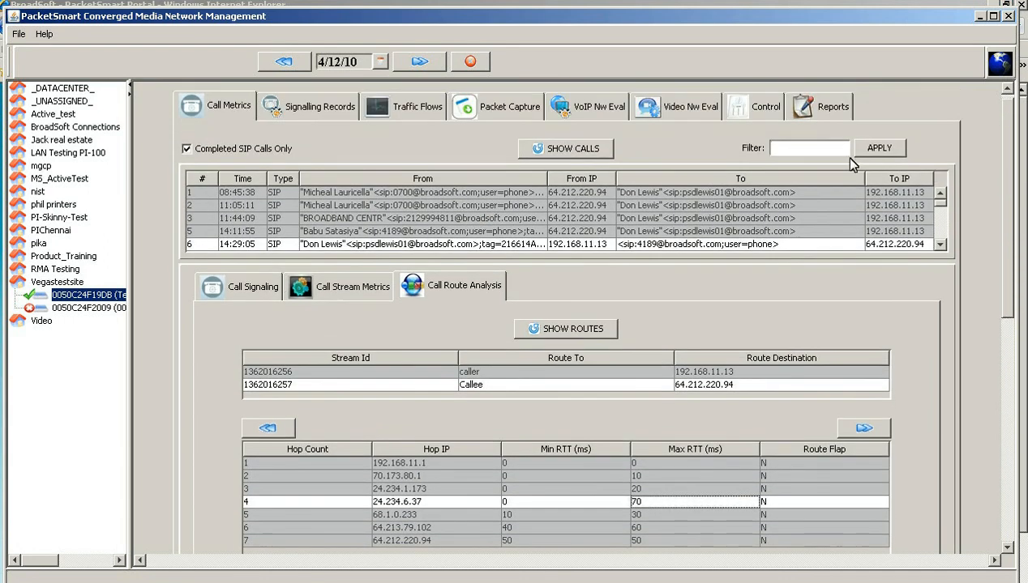
- Filter the call list to caller 'Babu', leaving only the 14:11:55 call
text(Don)
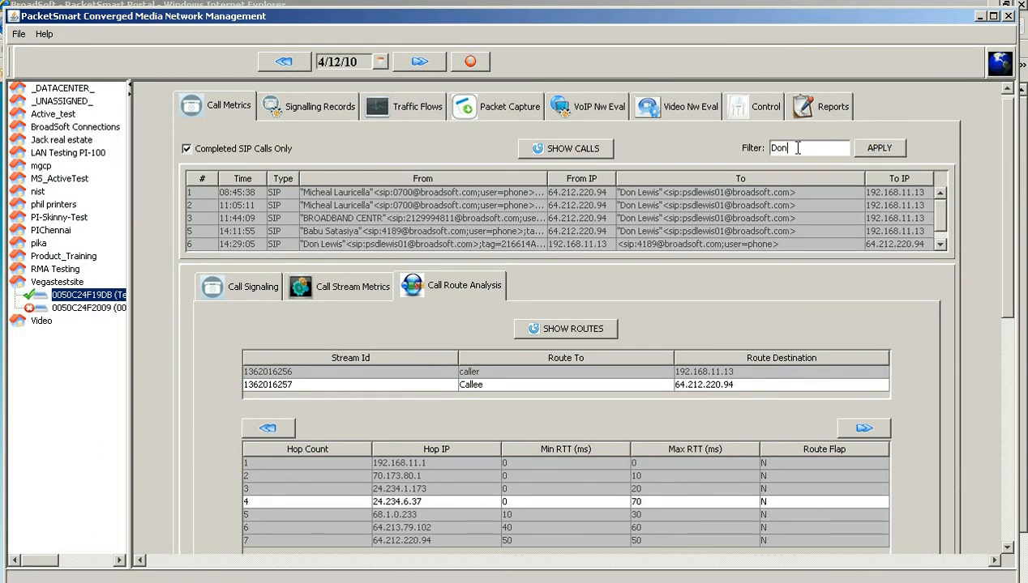
key(ctrl+a)
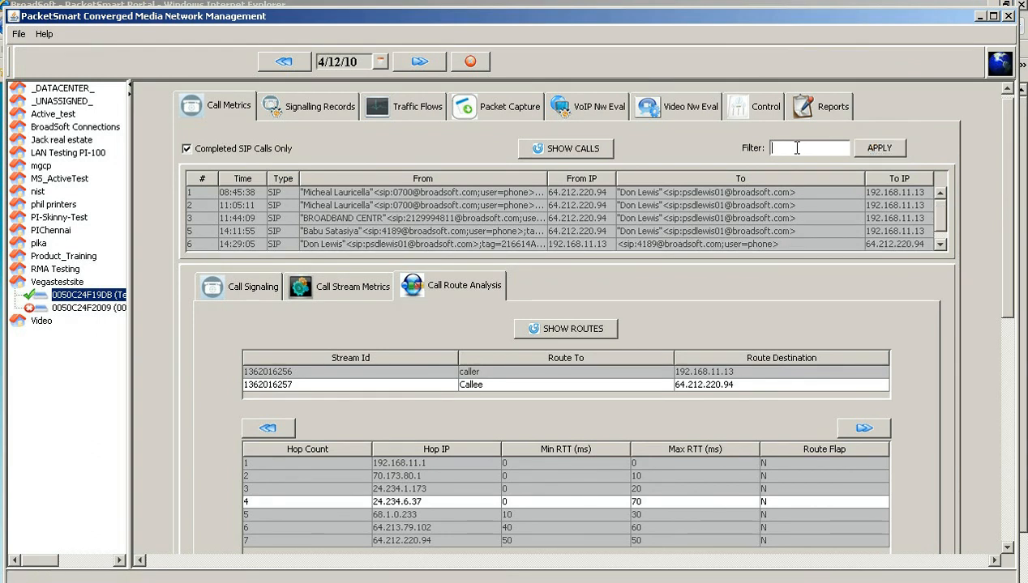
text(Babu)
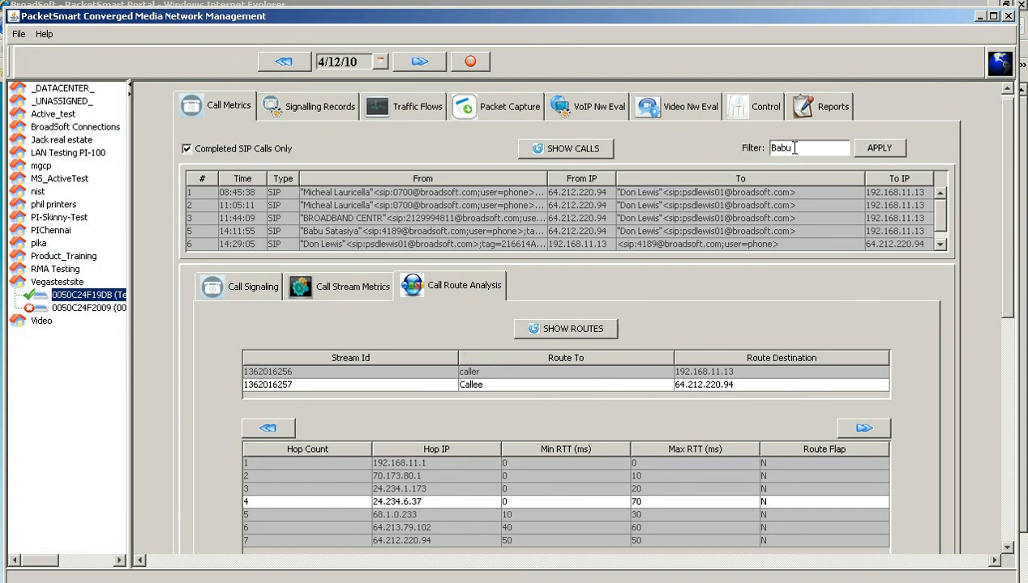
click(879, 147)
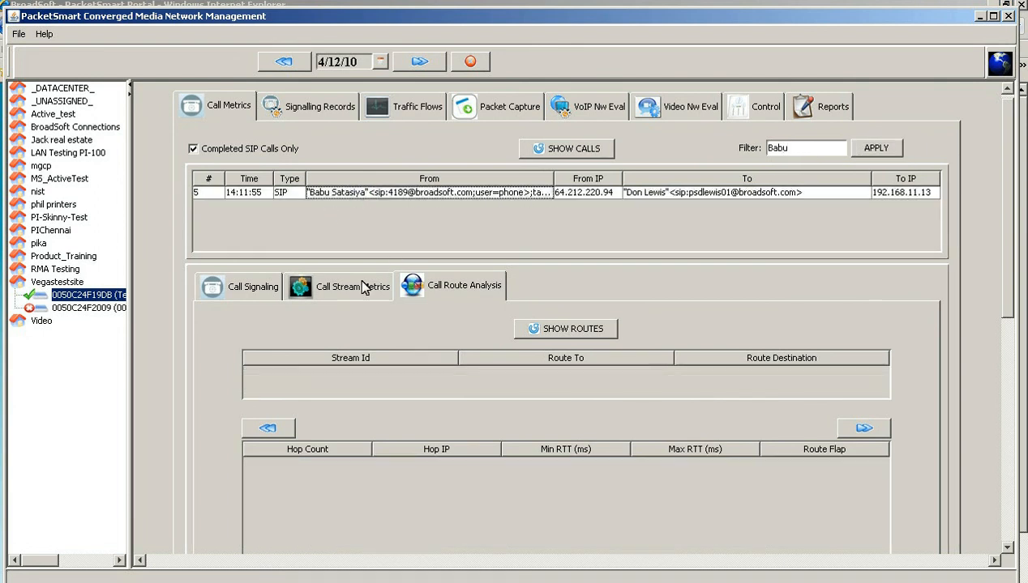
- Chart packets/sec for the filtered call's stream in Call Stream Metrics
click(337, 286)
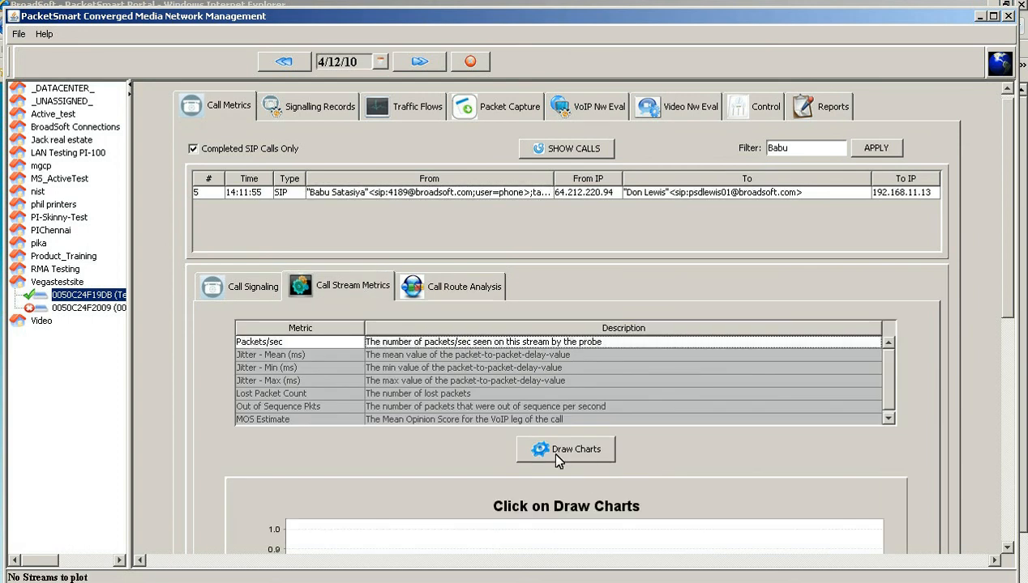
click(566, 449)
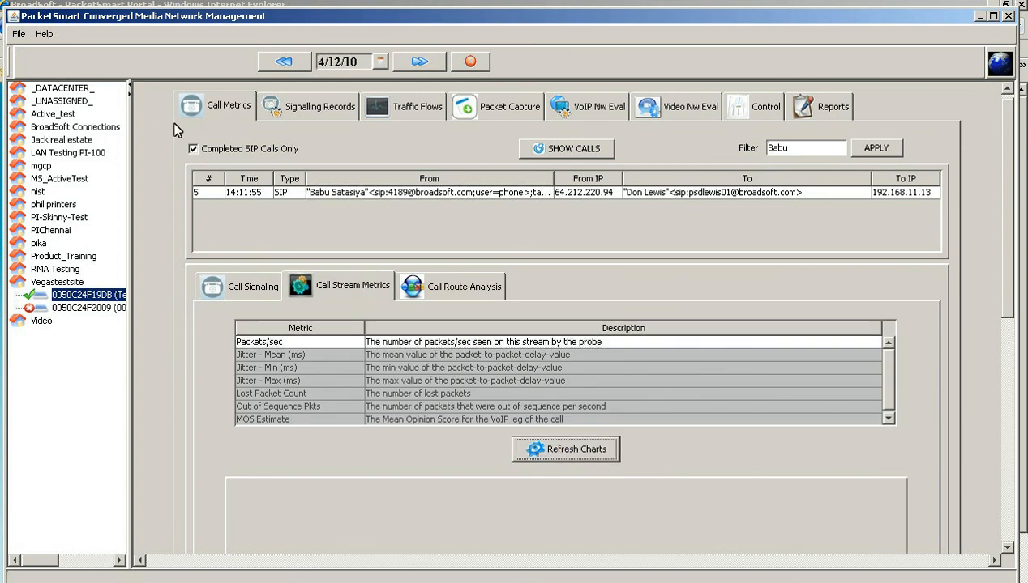
click(564, 449)
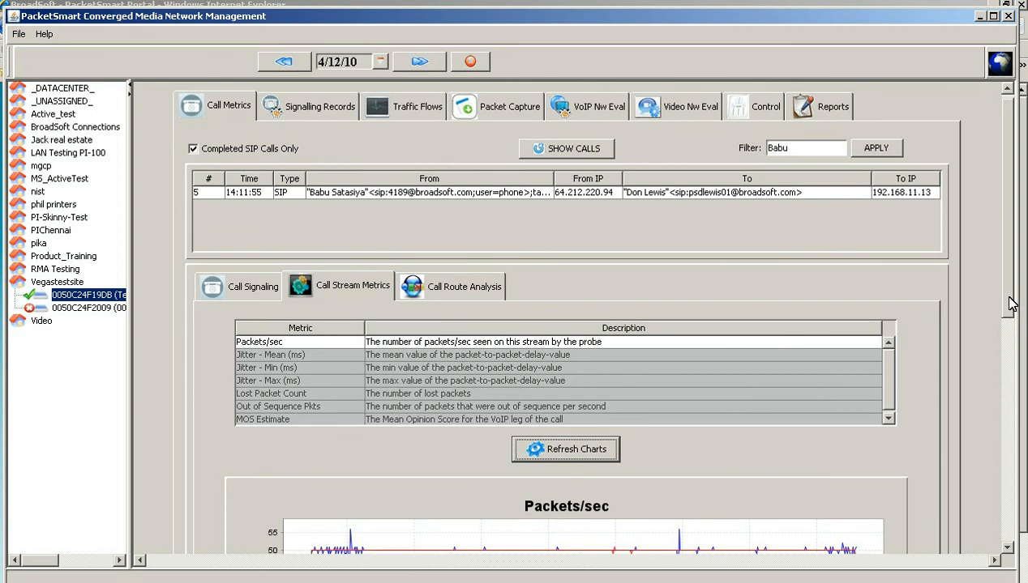
scroll(down, 3)
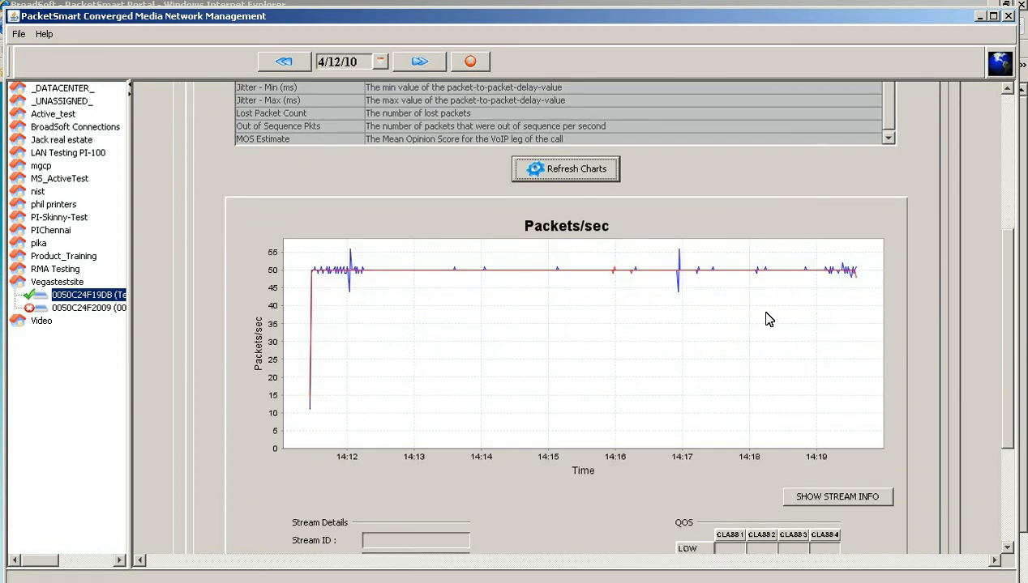